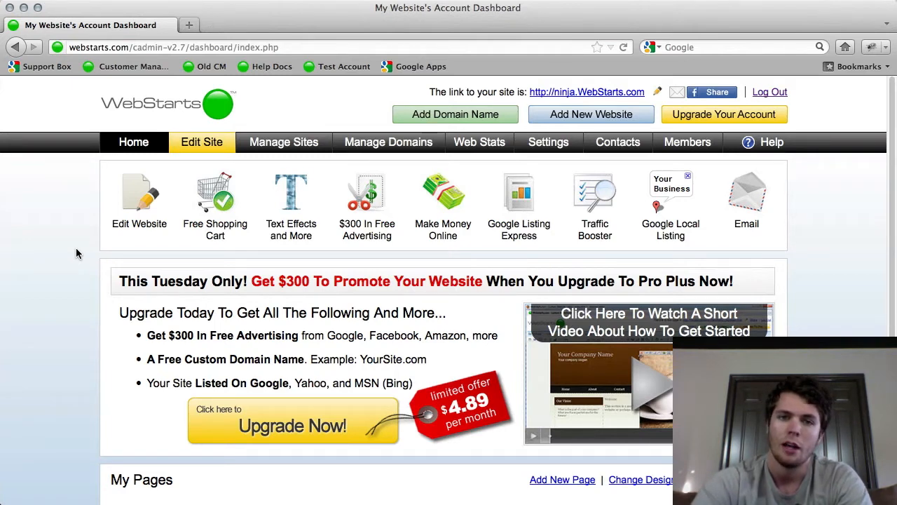
{"action": "mouse_move", "coordinate": [67, 213]}
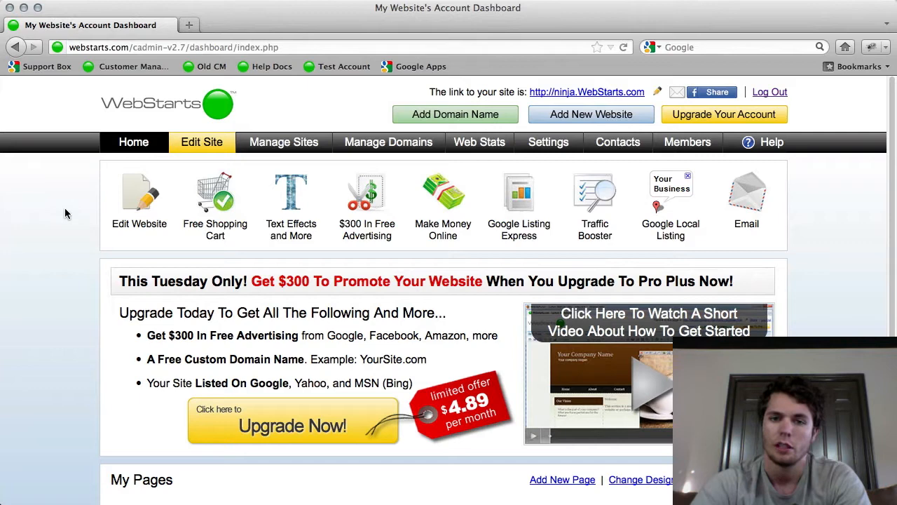
{"action": "mouse_move", "coordinate": [94, 207]}
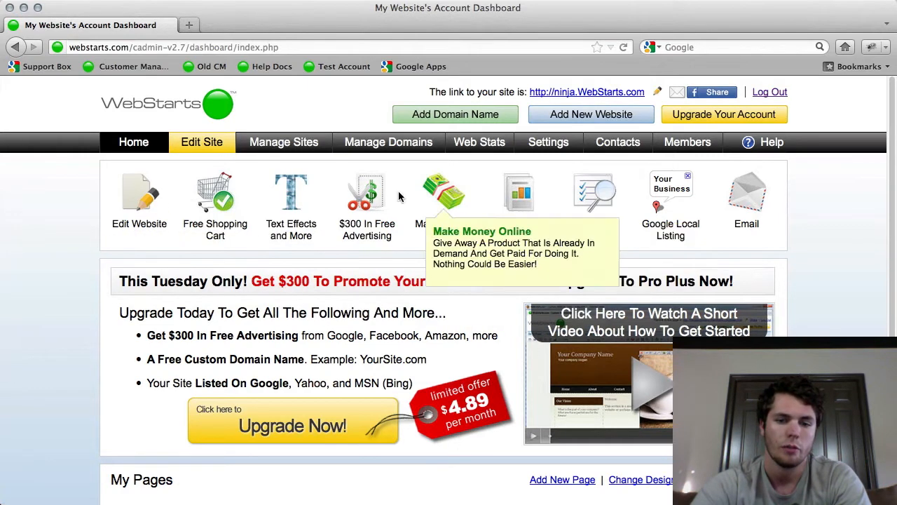
Open the site in the editor and show the Insert menu of content types
{"action": "left_click", "coordinate": [139, 203]}
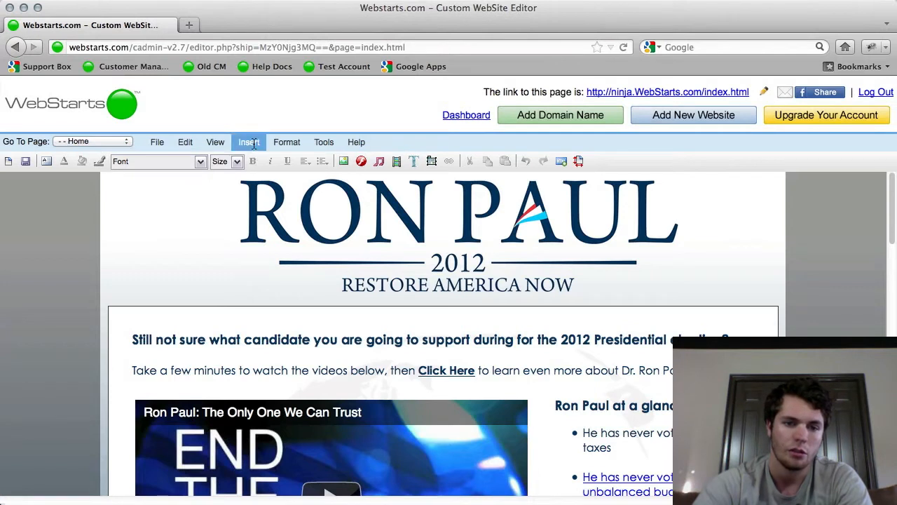
{"action": "left_click", "coordinate": [249, 142]}
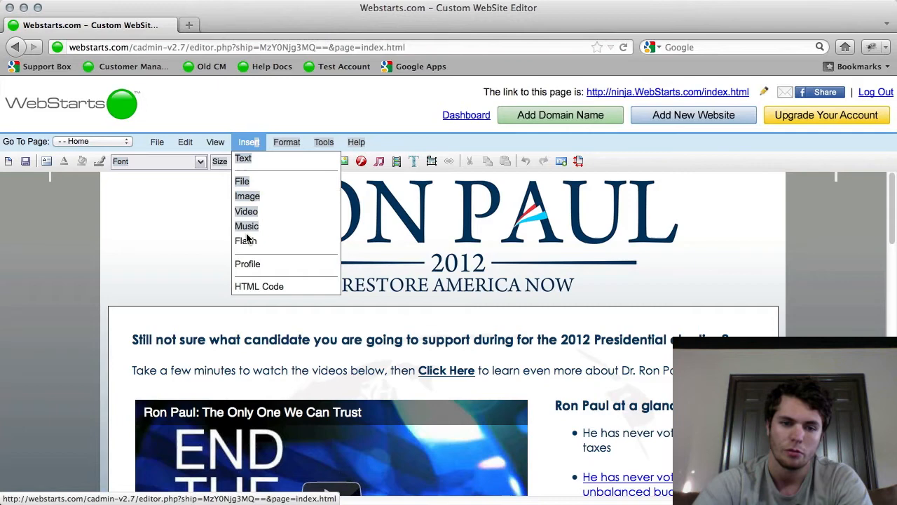
Open the File Manager on the Images view via Insert > Image
{"action": "left_click", "coordinate": [247, 196]}
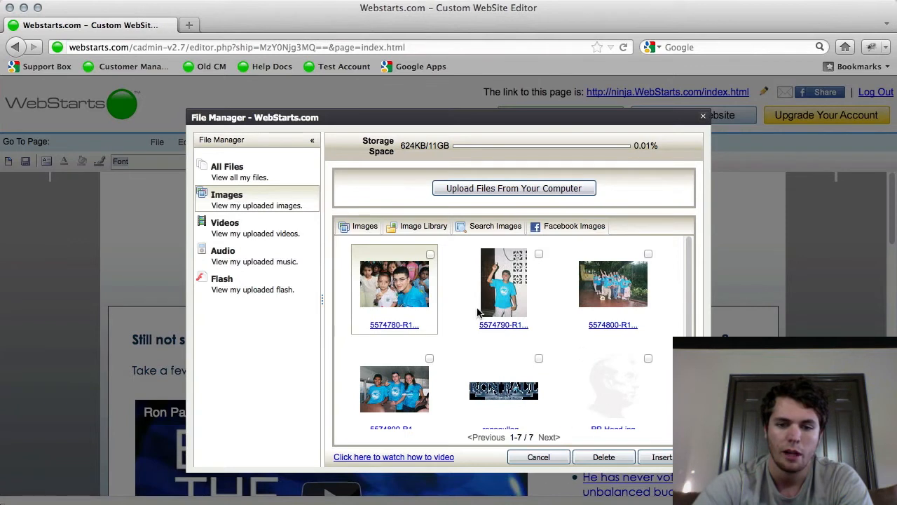
{"action": "mouse_move", "coordinate": [411, 160]}
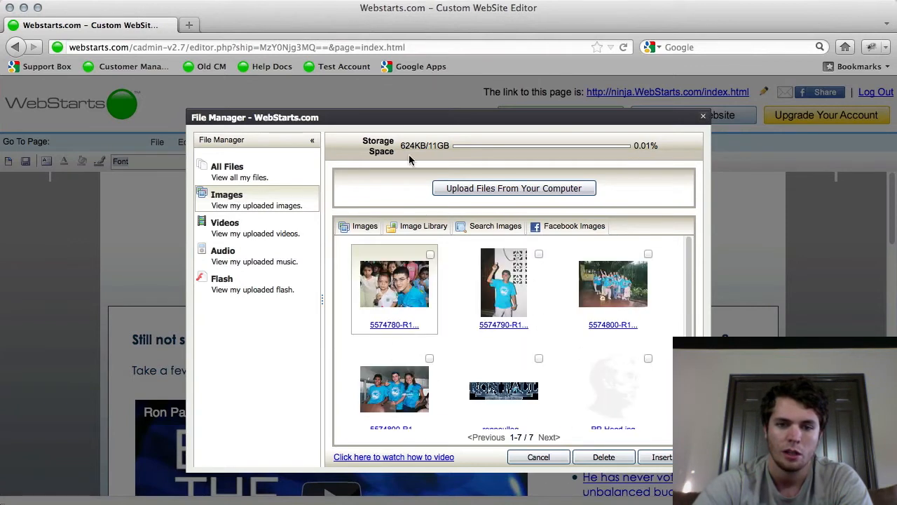
{"action": "mouse_move", "coordinate": [433, 235]}
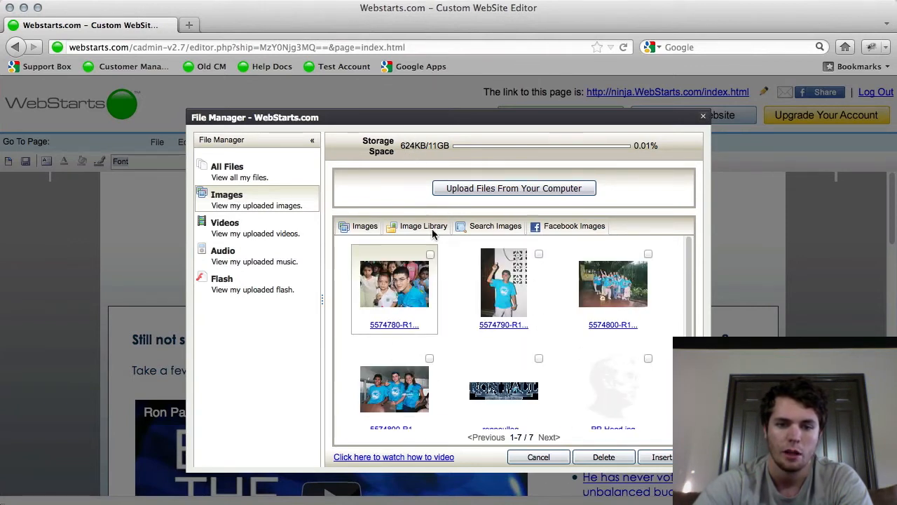
Mark the first three photos, delete them and confirm, leaving four files
{"action": "left_click", "coordinate": [430, 254]}
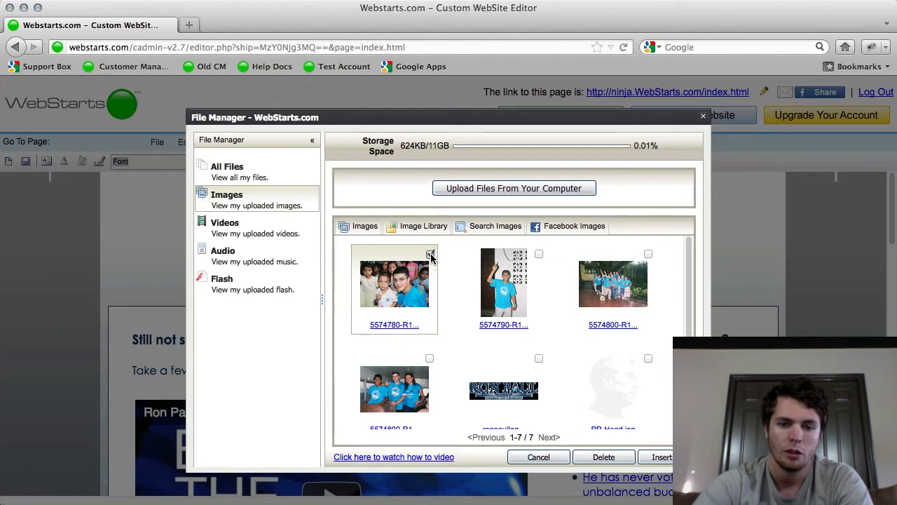
{"action": "left_click", "coordinate": [540, 254]}
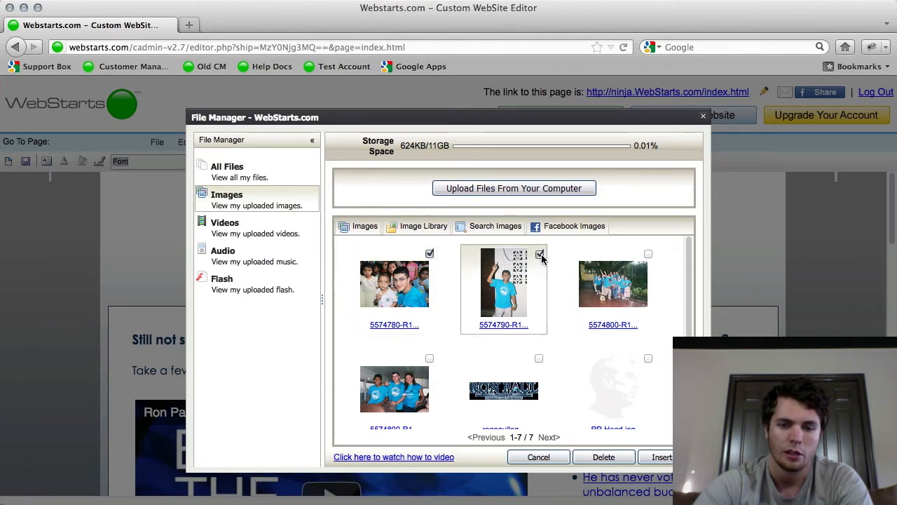
{"action": "mouse_move", "coordinate": [647, 261]}
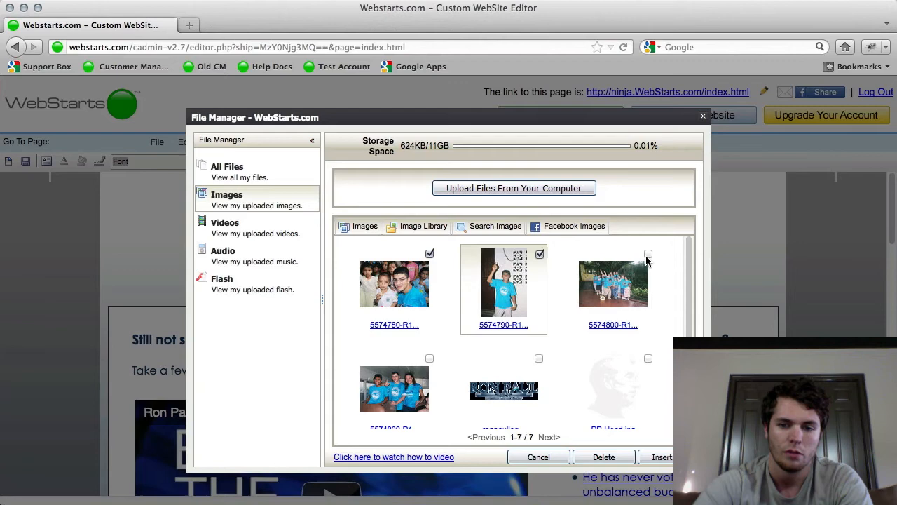
{"action": "left_click", "coordinate": [648, 254]}
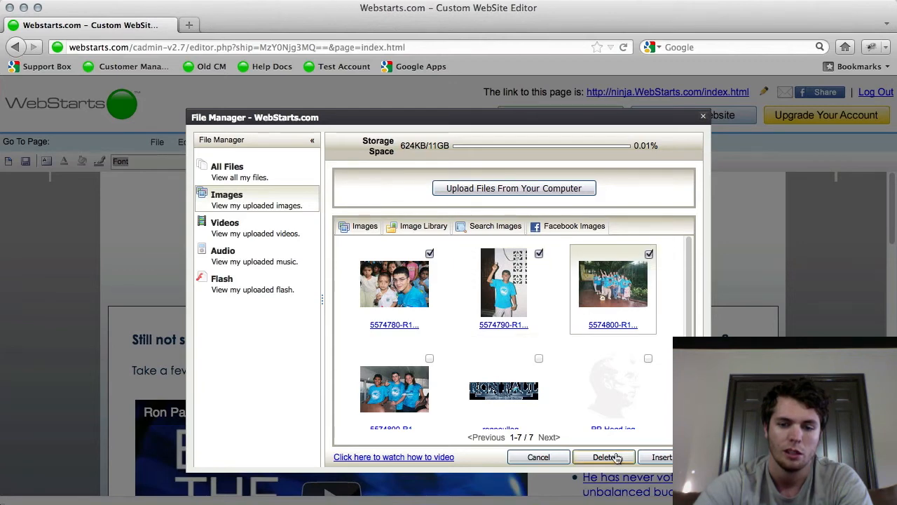
{"action": "left_click", "coordinate": [603, 457]}
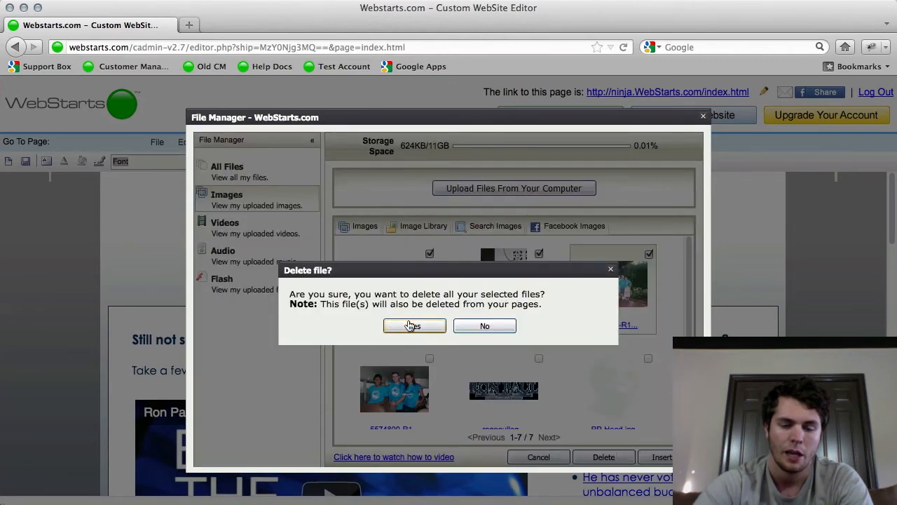
{"action": "left_click", "coordinate": [414, 325]}
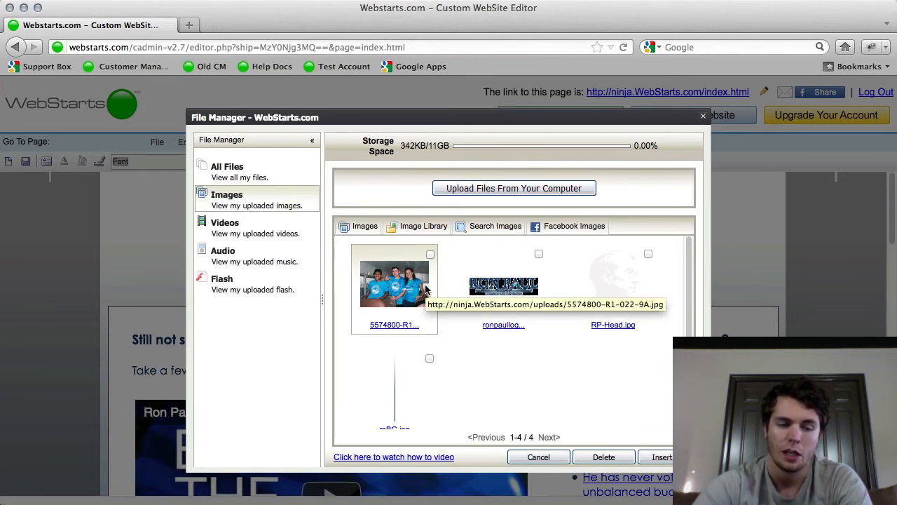
{"action": "mouse_move", "coordinate": [484, 352]}
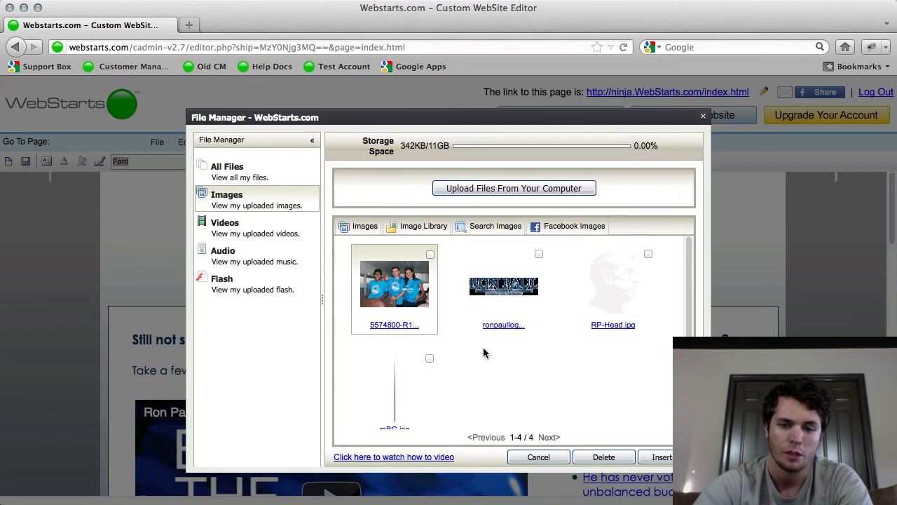
{"action": "mouse_move", "coordinate": [540, 398]}
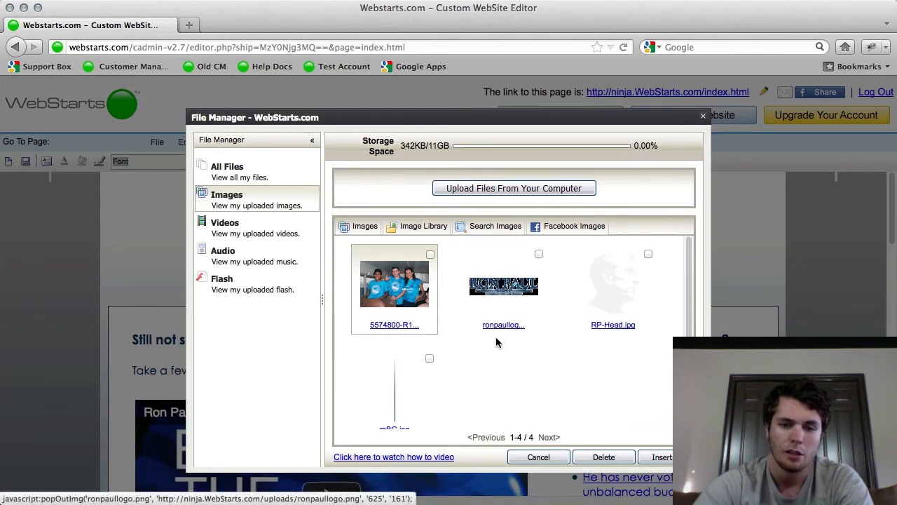
{"action": "mouse_move", "coordinate": [494, 344]}
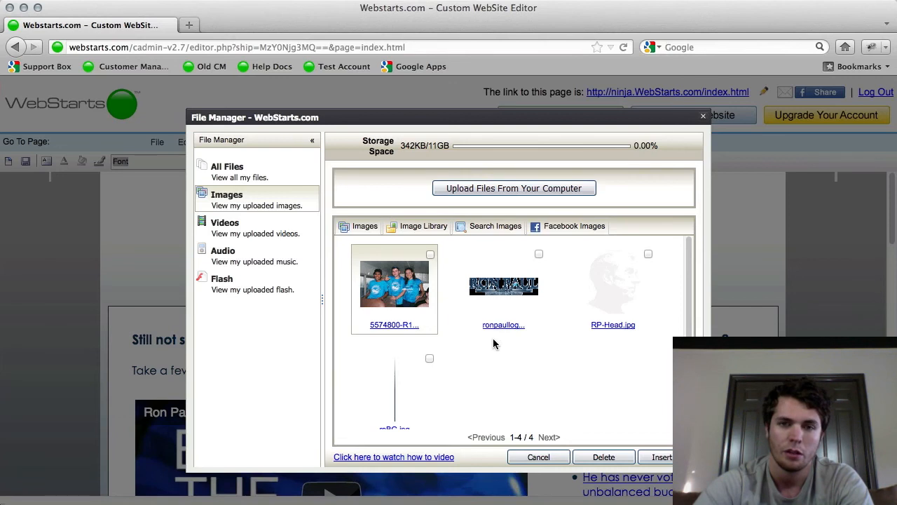